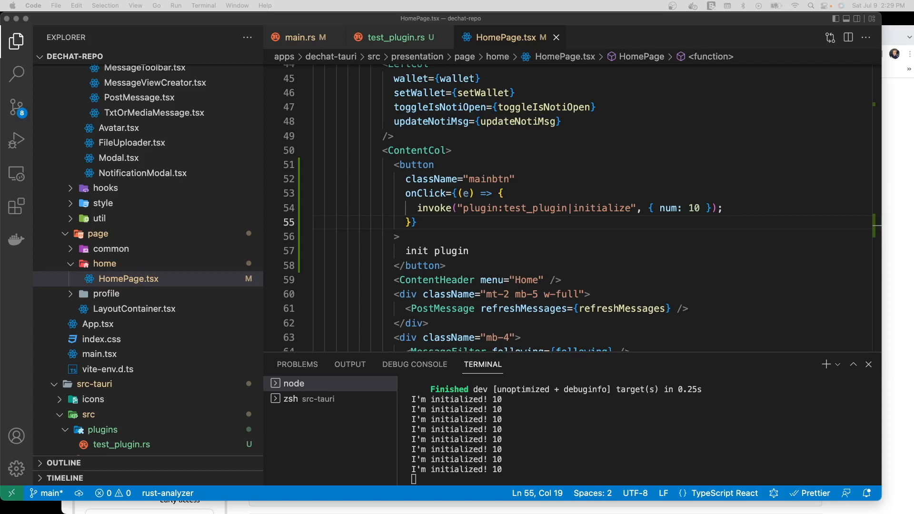
pyautogui.moveTo(808, 182)
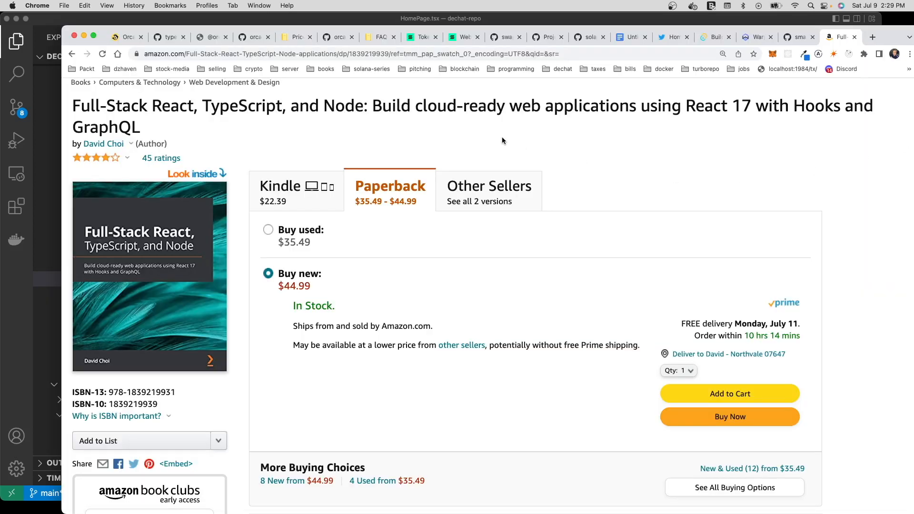
pyautogui.moveTo(500, 140)
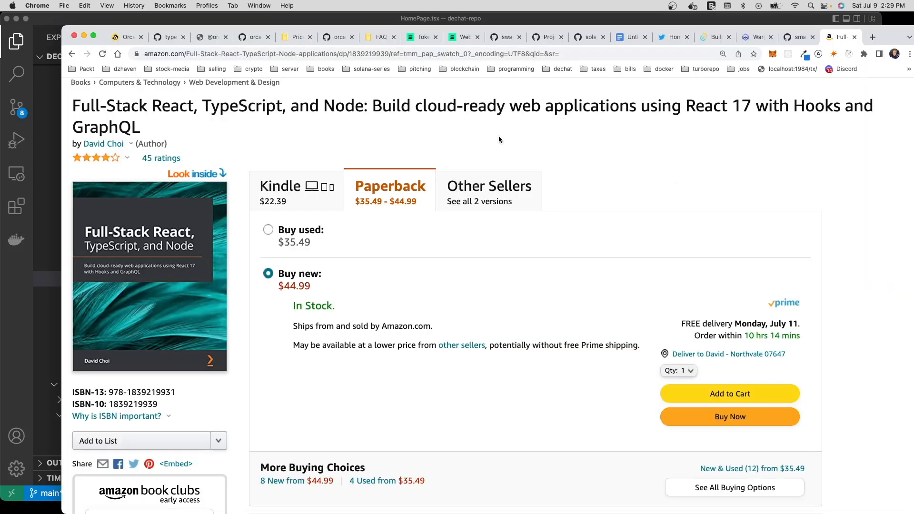
pyautogui.moveTo(324, 136)
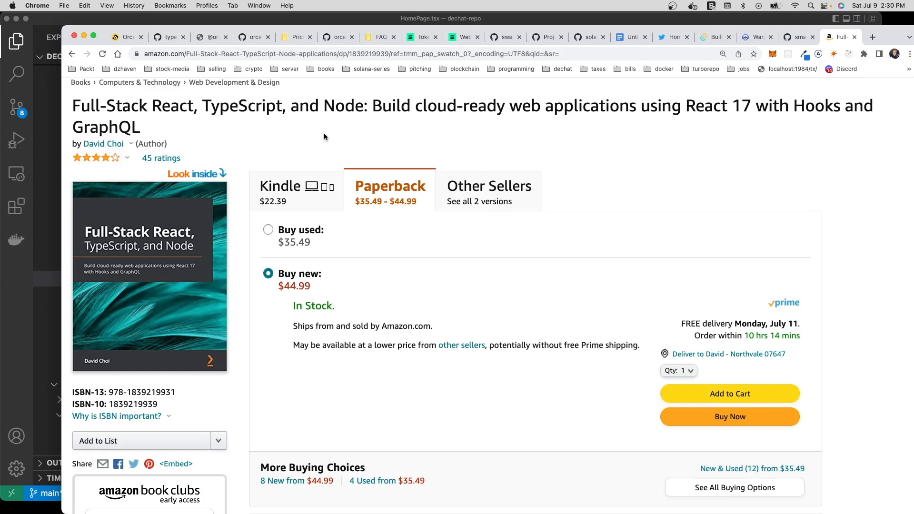
# Scroll the explorer and briefly expand, then collapse, the node_modules folder.
pyautogui.scroll(-3)
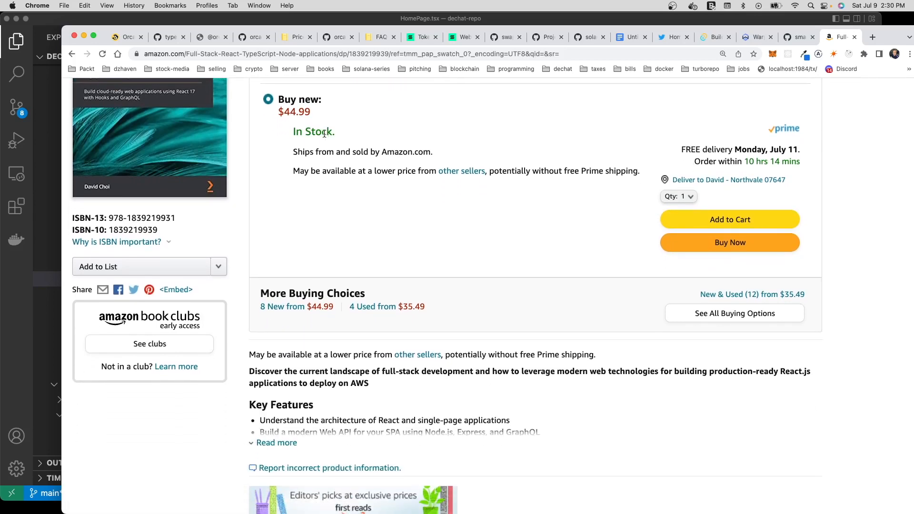
pyautogui.scroll(-3)
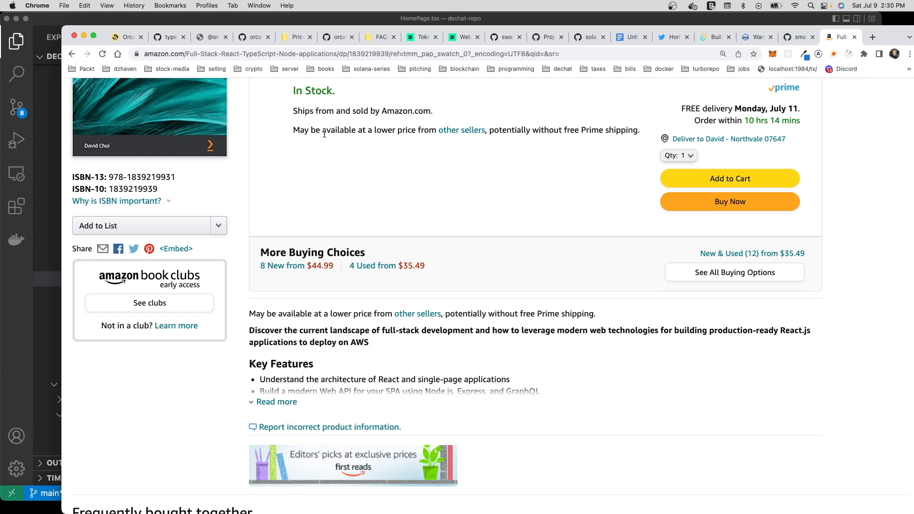
pyautogui.moveTo(392, 158)
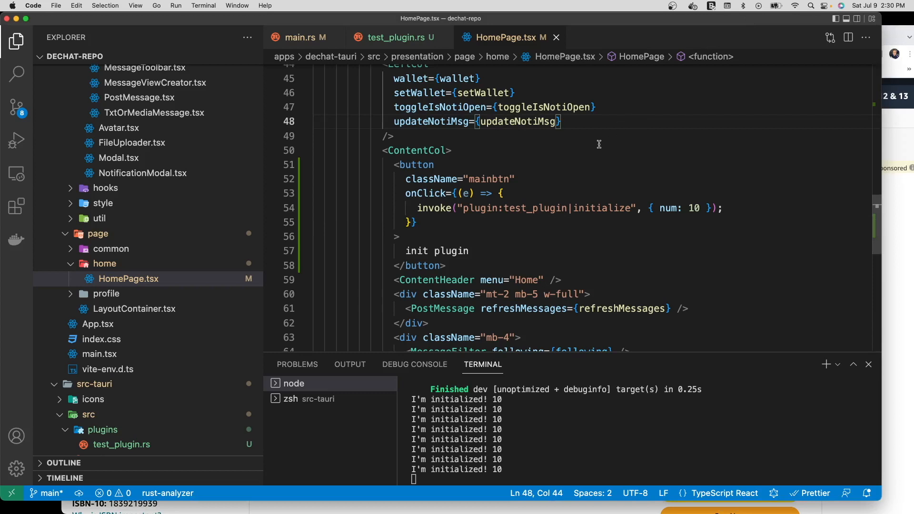
pyautogui.moveTo(438, 238)
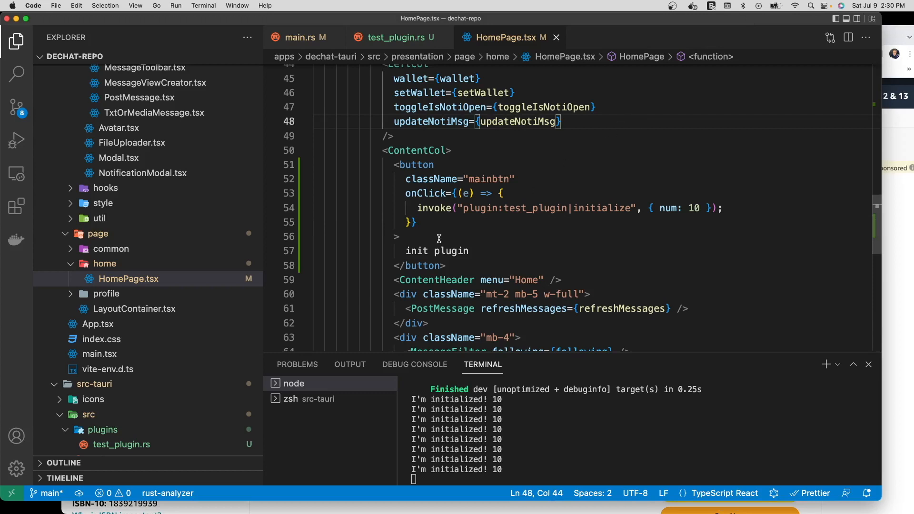
pyautogui.moveTo(438, 239)
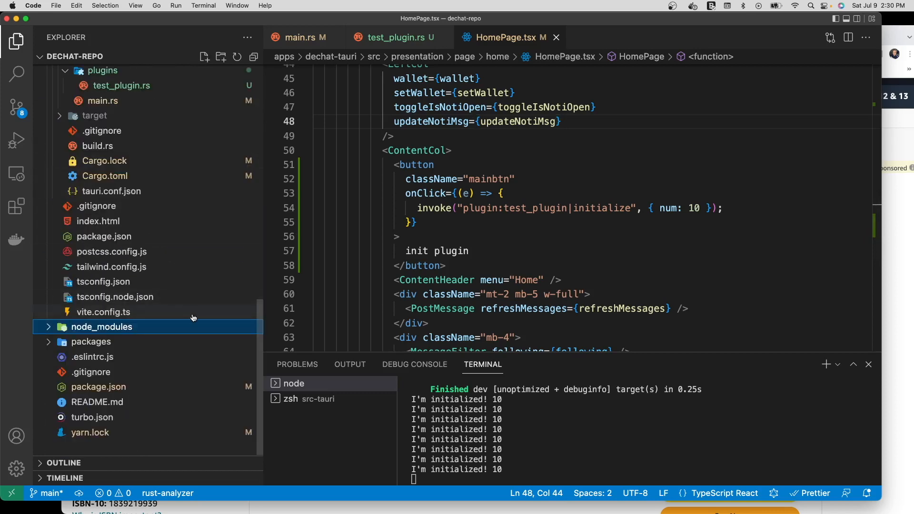
pyautogui.moveTo(193, 317)
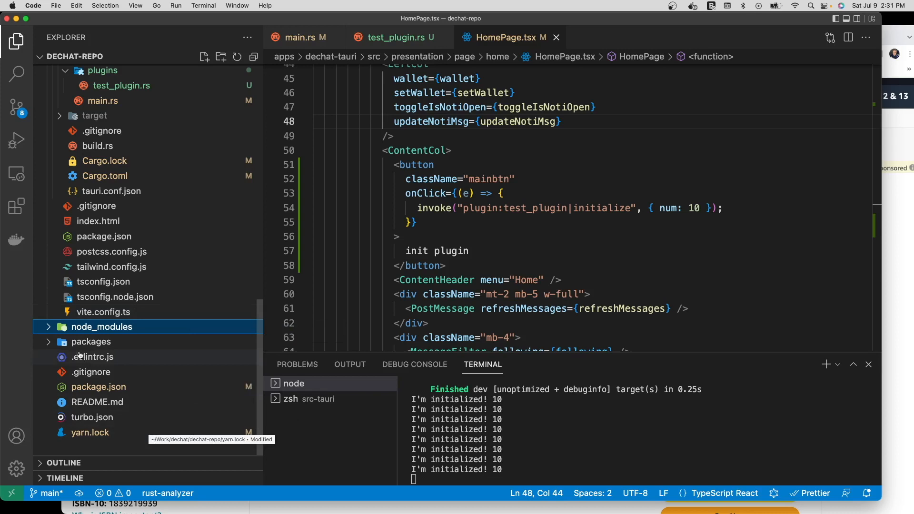
pyautogui.click(101, 326)
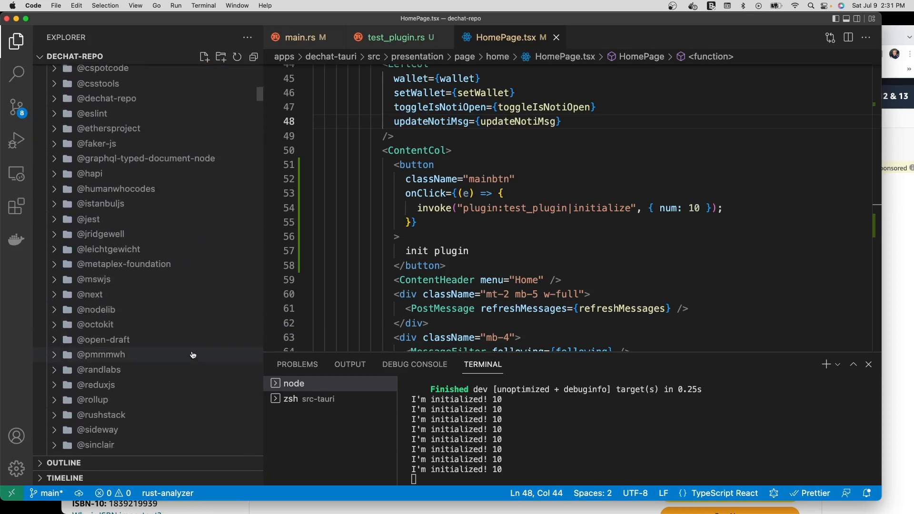
pyautogui.click(102, 224)
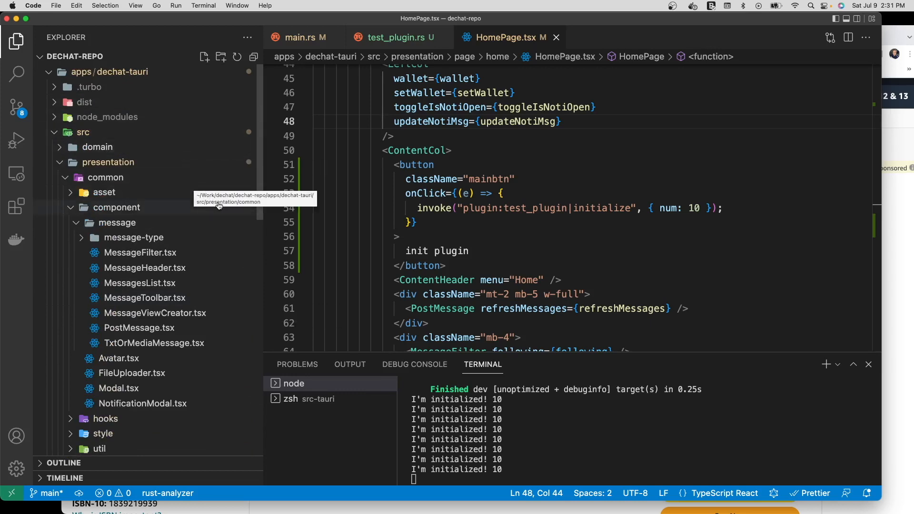
pyautogui.moveTo(218, 227)
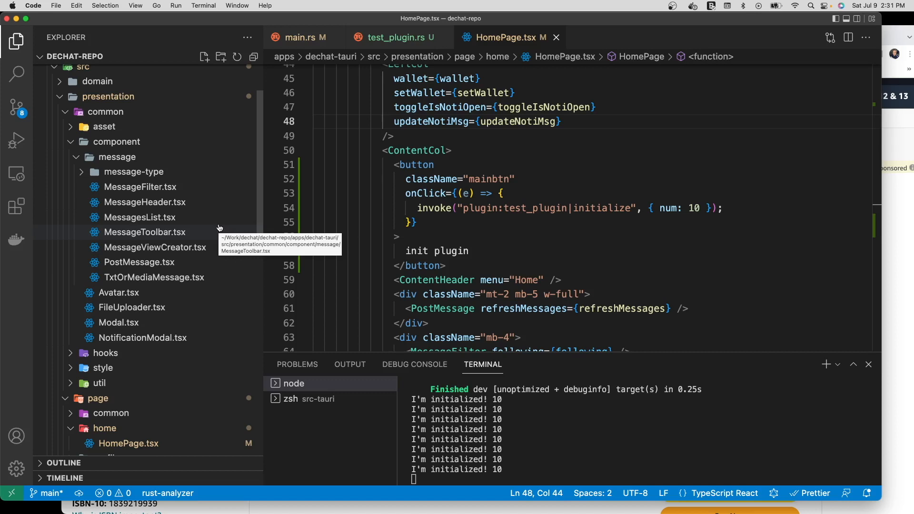
# In HomePage.tsx, highlight the invoke call and its plugin:test_plugin|initialize command string.
pyautogui.scroll(-3)
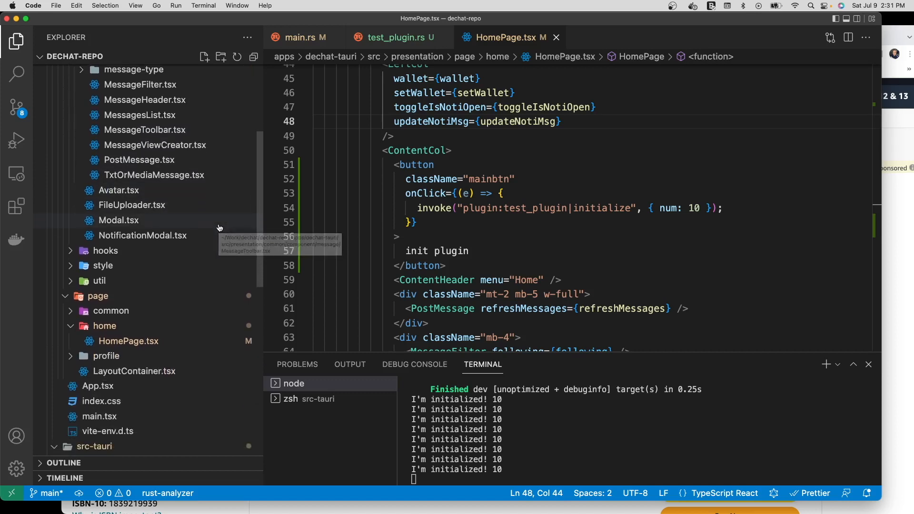
pyautogui.scroll(-3)
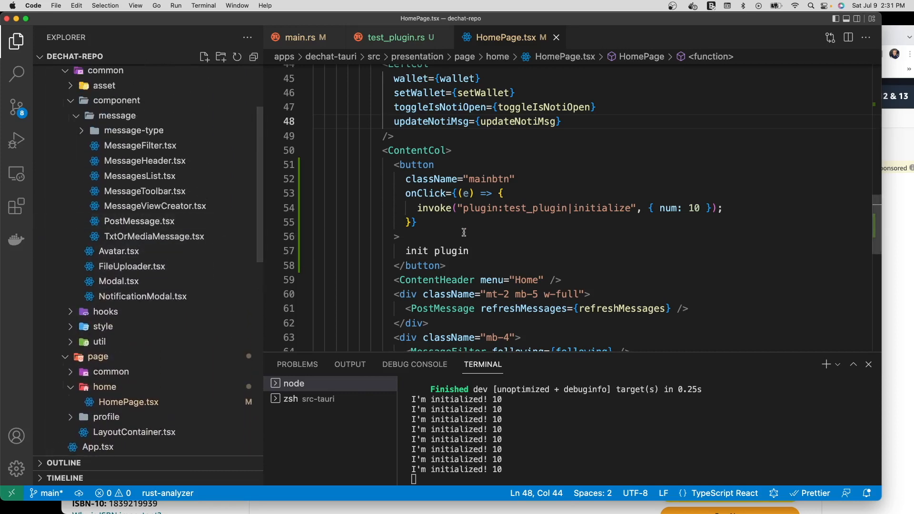
pyautogui.moveTo(430, 164); pyautogui.dragTo(400, 236)
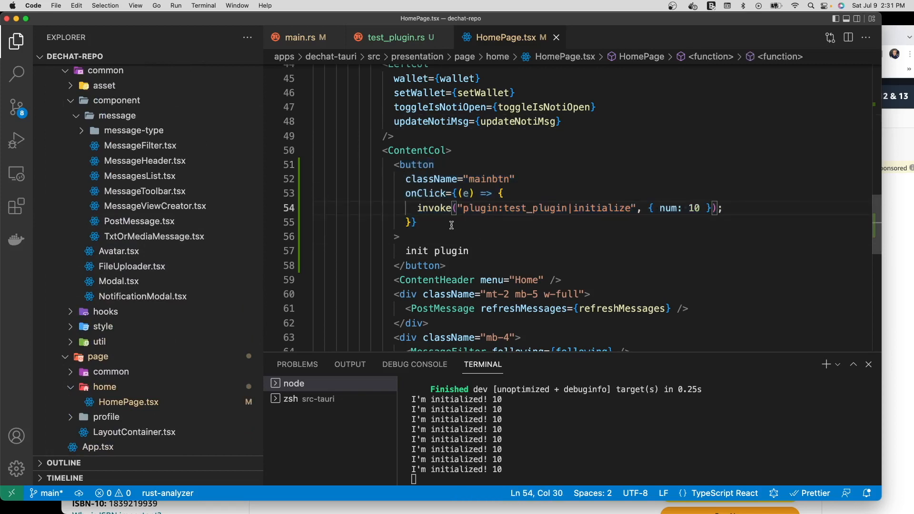
pyautogui.doubleClick(433, 208)
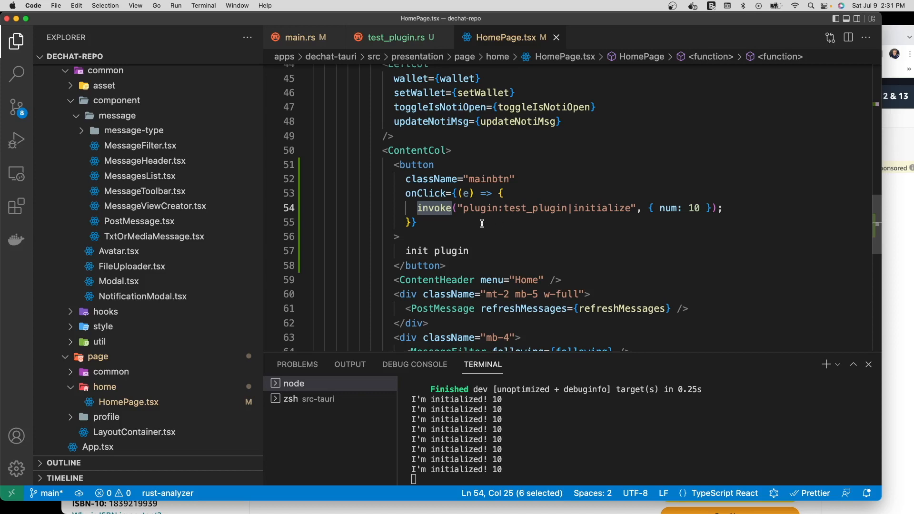
pyautogui.moveTo(459, 221)
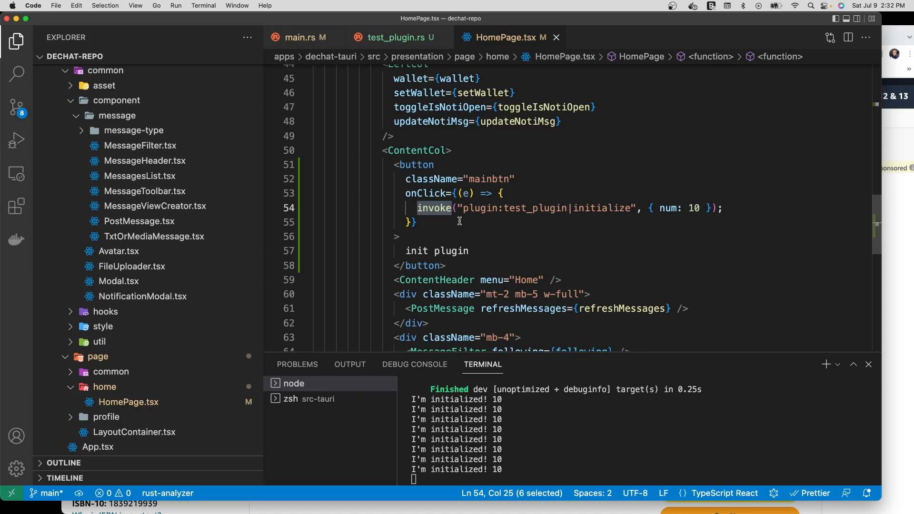
pyautogui.moveTo(443, 208)
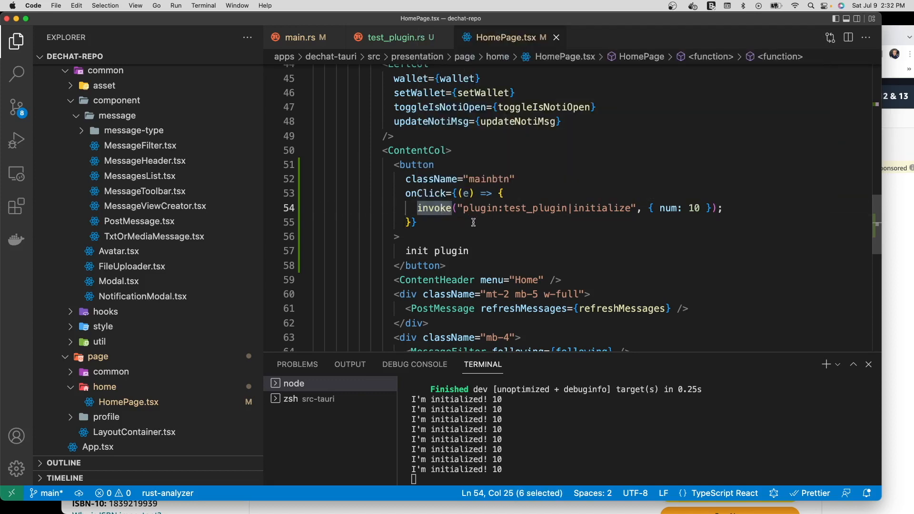
pyautogui.moveTo(492, 226)
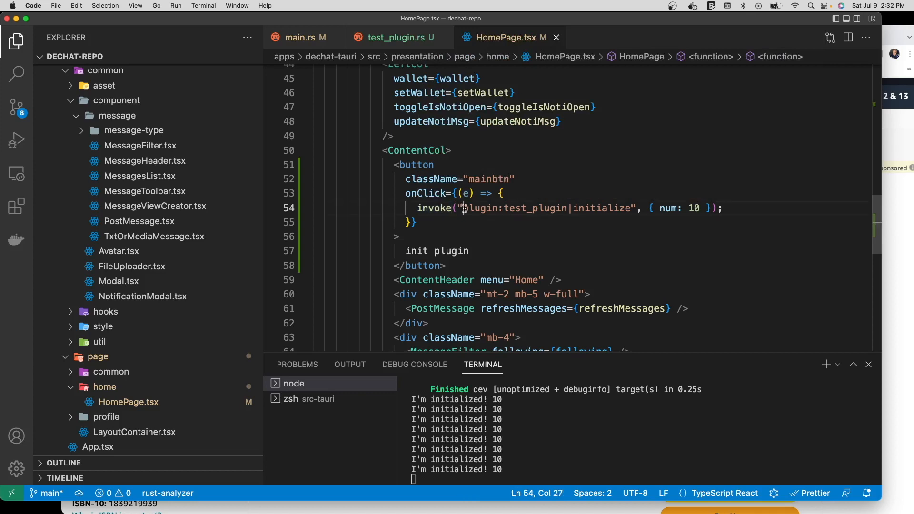
pyautogui.moveTo(463, 208); pyautogui.dragTo(631, 208)
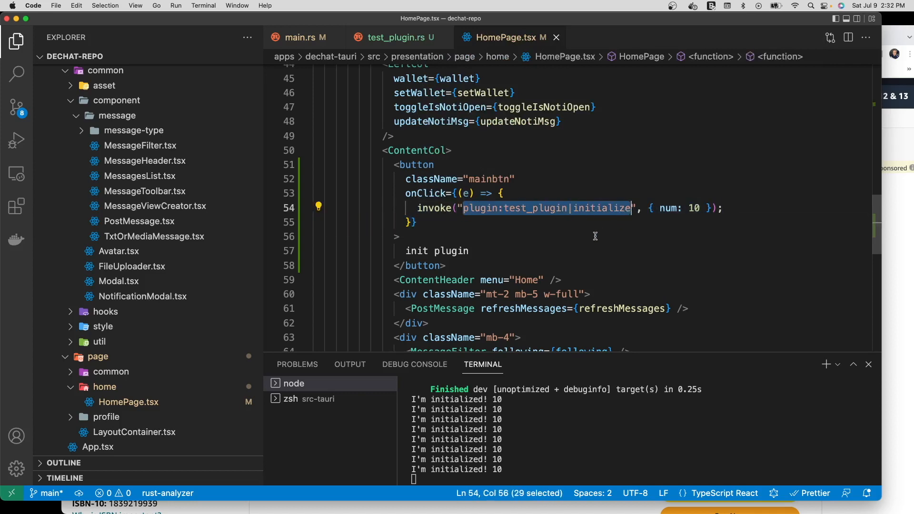
pyautogui.moveTo(545, 239)
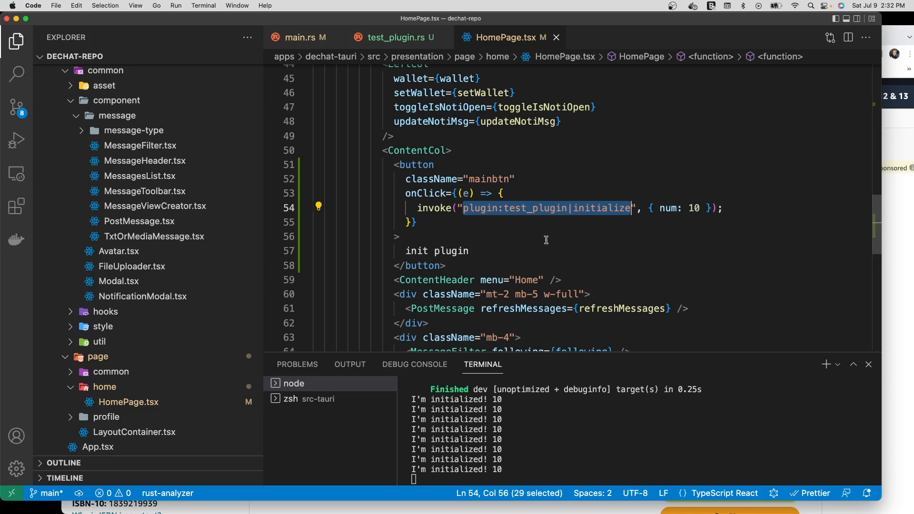
pyautogui.doubleClick(478, 207)
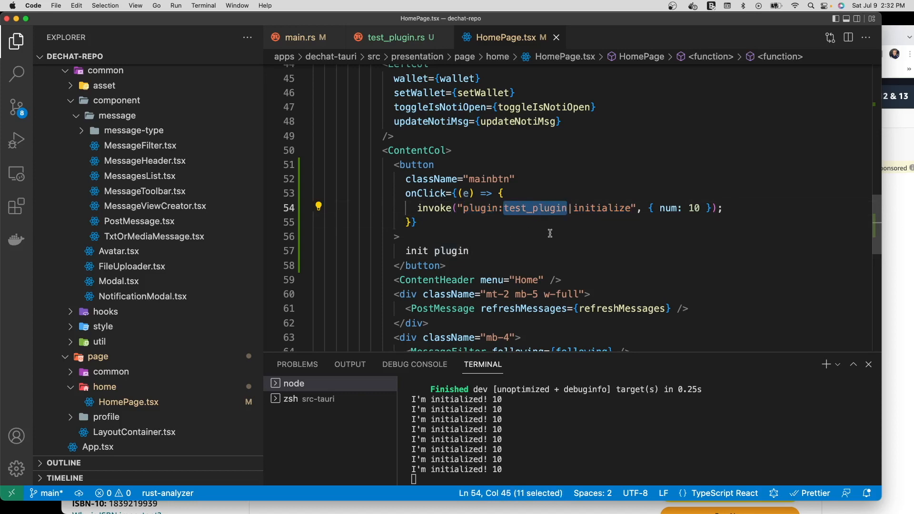
pyautogui.doubleClick(602, 208)
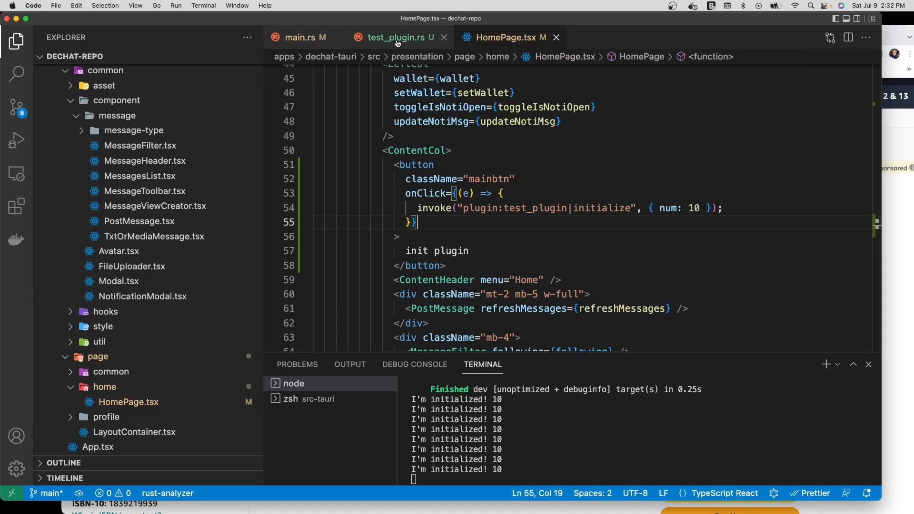
pyautogui.moveTo(396, 37)
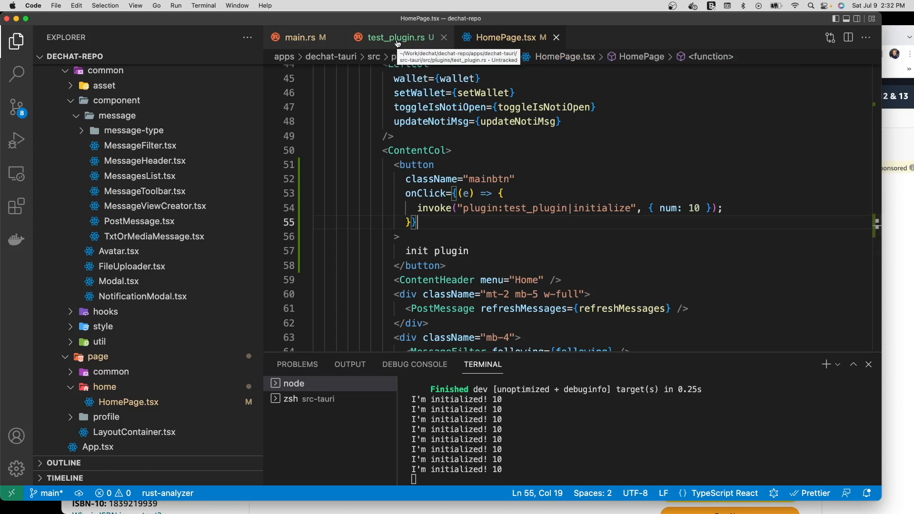
# In test_plugin.rs, highlight the tauri imports: plugin, Builder, TauriPlugin and Runtime.
pyautogui.click(398, 37)
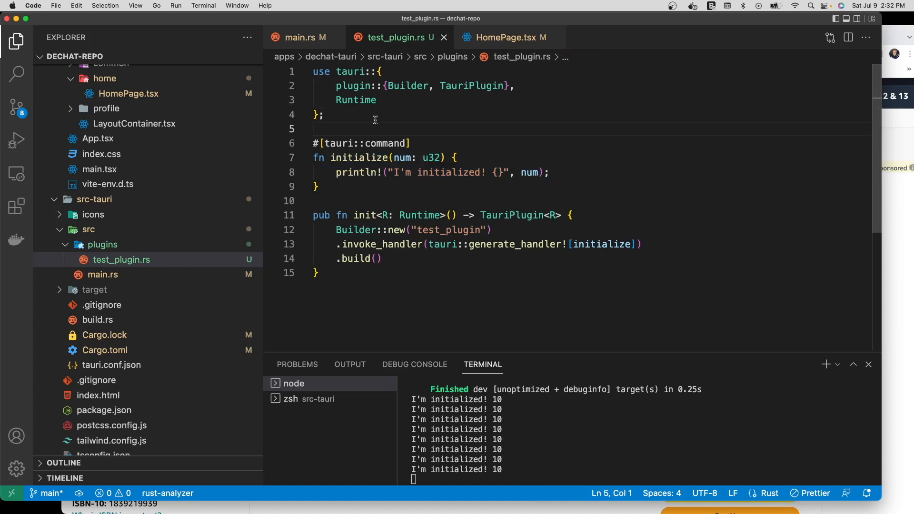
pyautogui.click(350, 114)
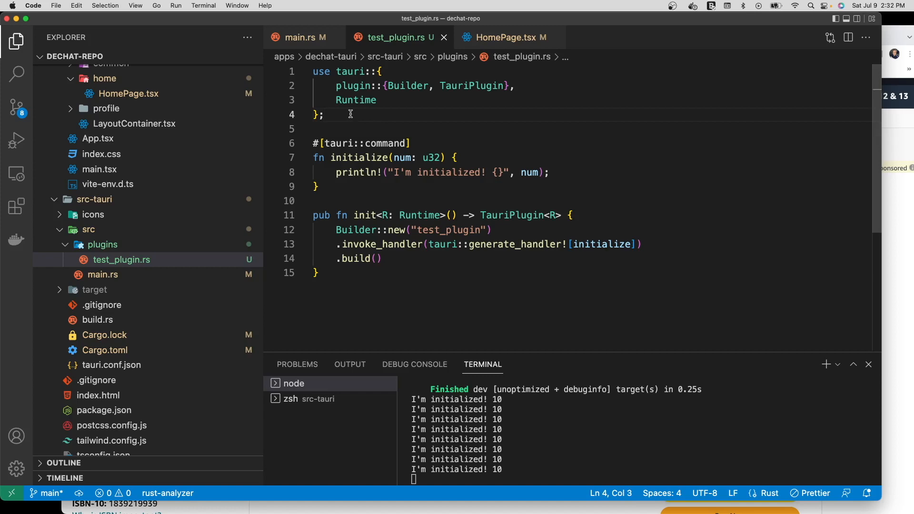
pyautogui.click(332, 71)
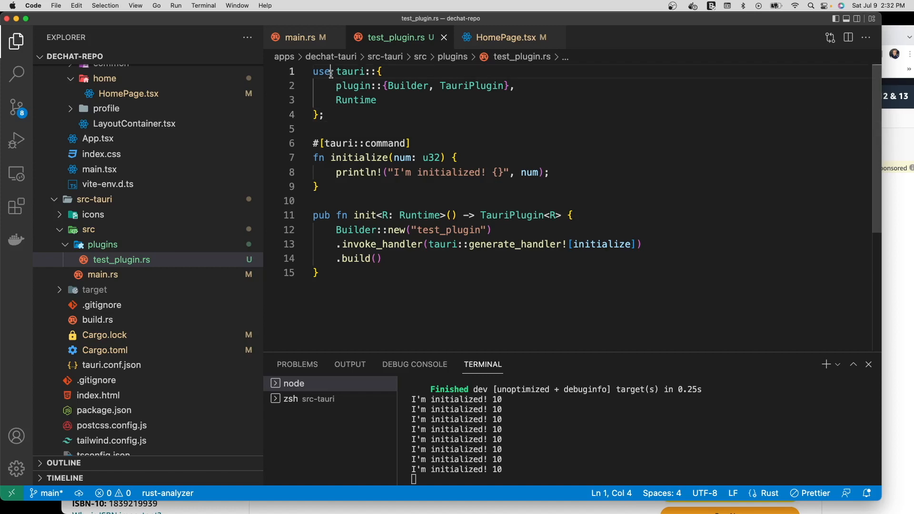
pyautogui.doubleClick(351, 71)
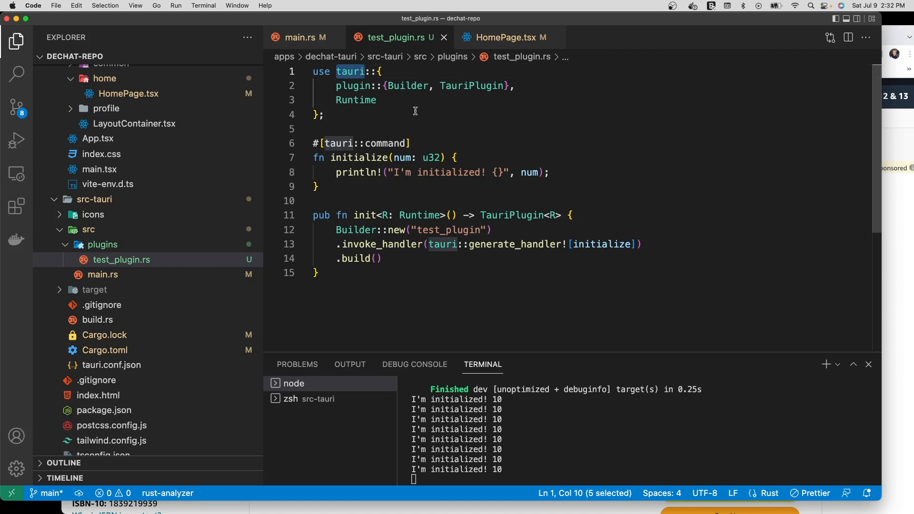
pyautogui.moveTo(400, 106)
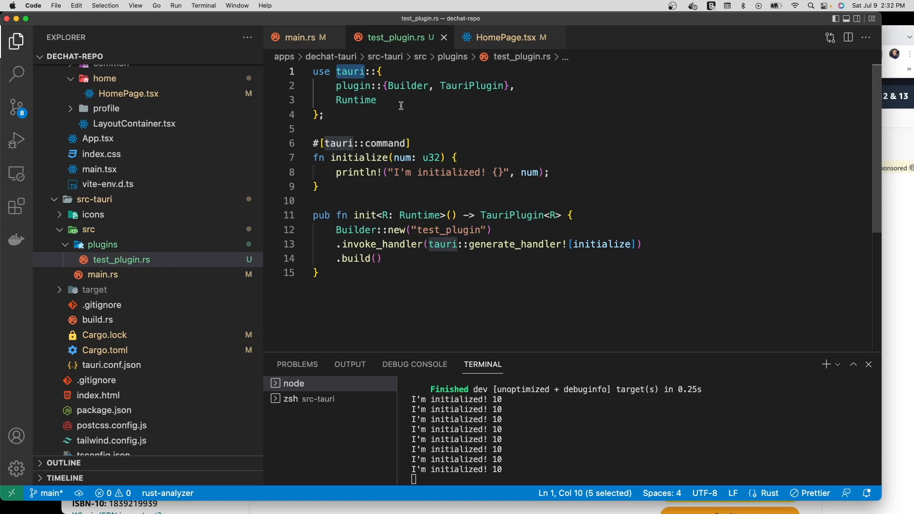
pyautogui.doubleClick(350, 86)
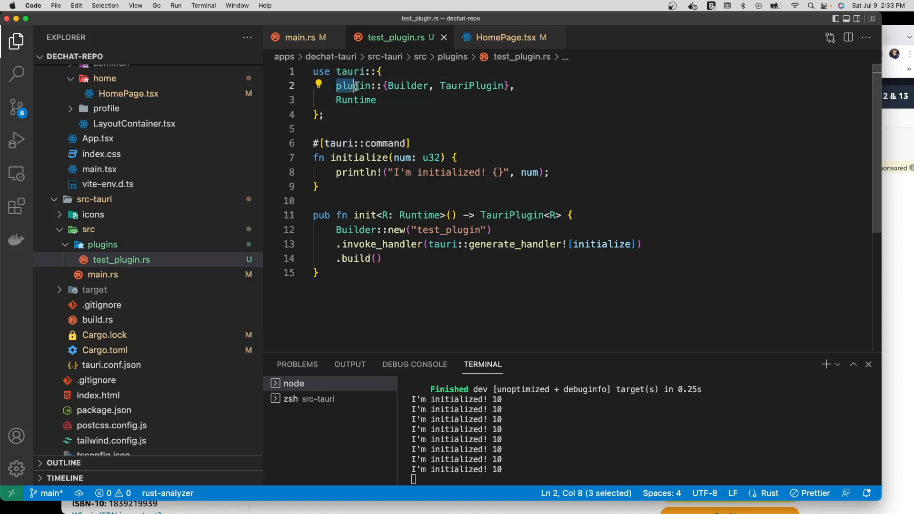
pyautogui.moveTo(357, 85); pyautogui.dragTo(516, 85)
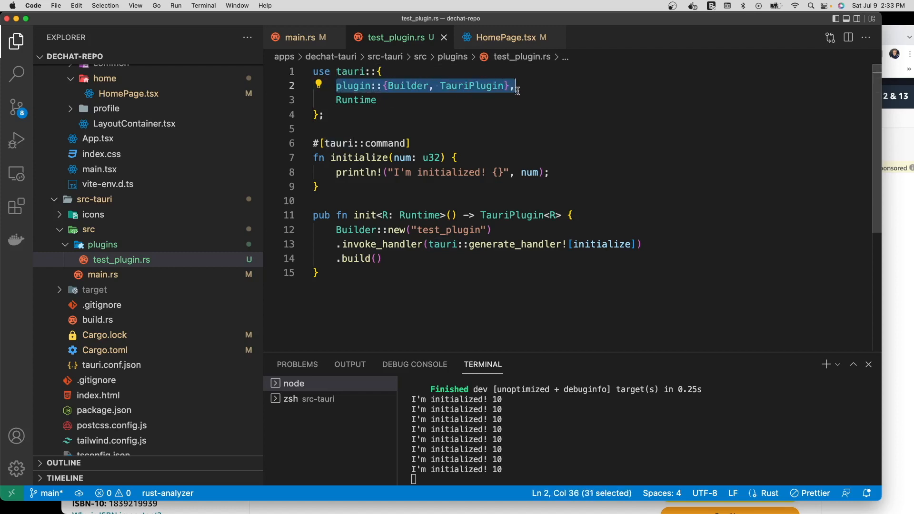
pyautogui.doubleClick(356, 100)
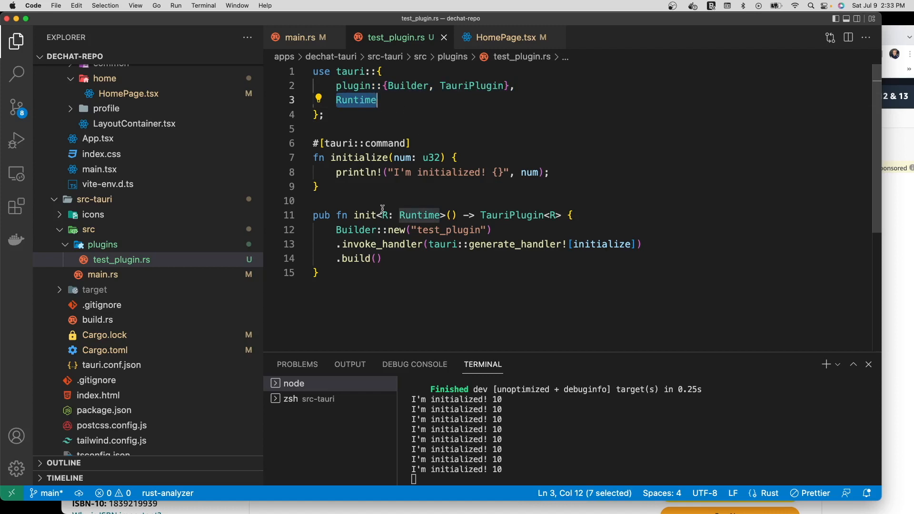
# Highlight the init function, its TauriPlugin return type, test_plugin name and invoke_handler.
pyautogui.doubleClick(364, 215)
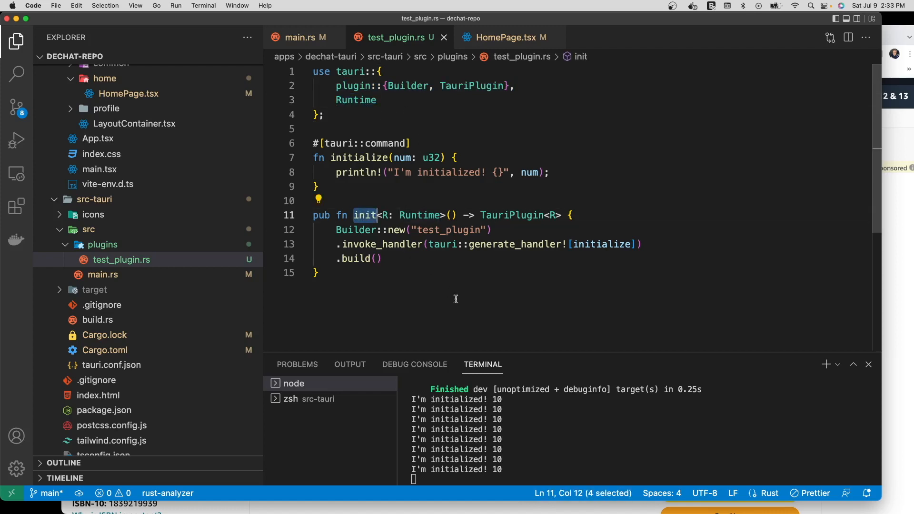
pyautogui.moveTo(428, 285)
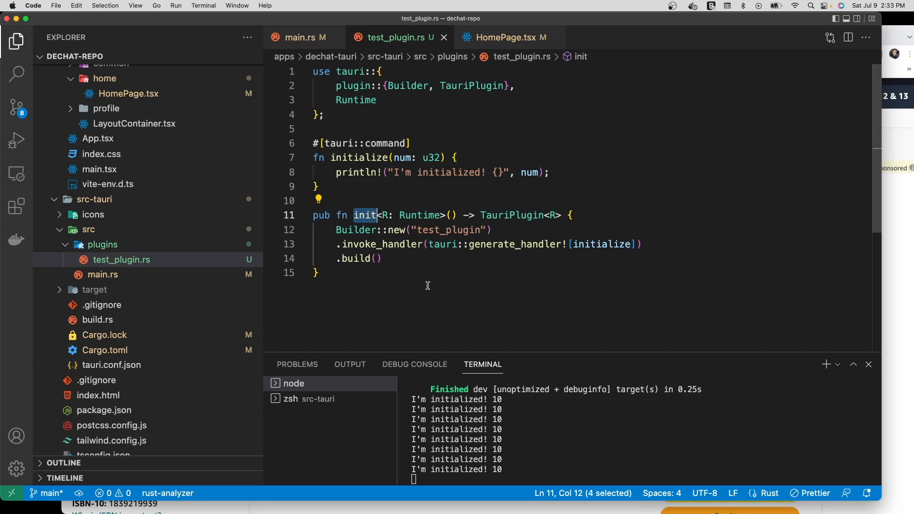
pyautogui.moveTo(364, 215); pyautogui.dragTo(430, 215)
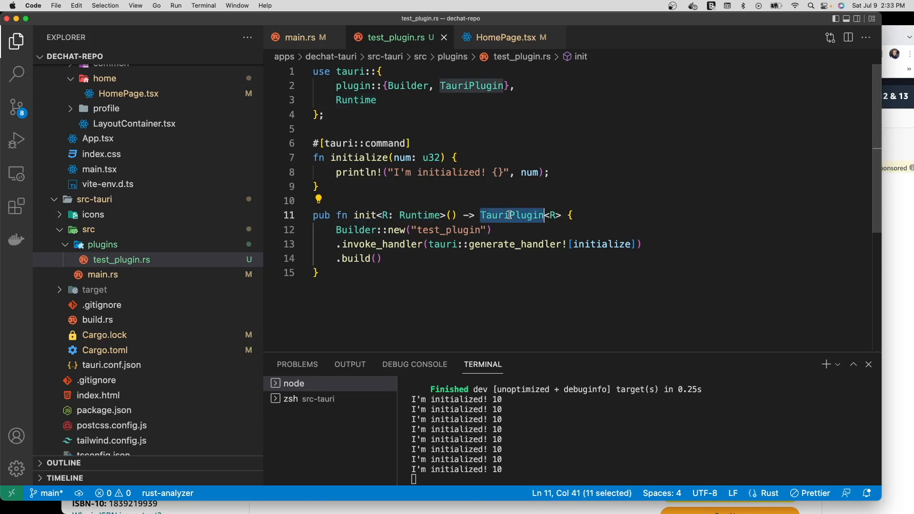
pyautogui.moveTo(565, 228)
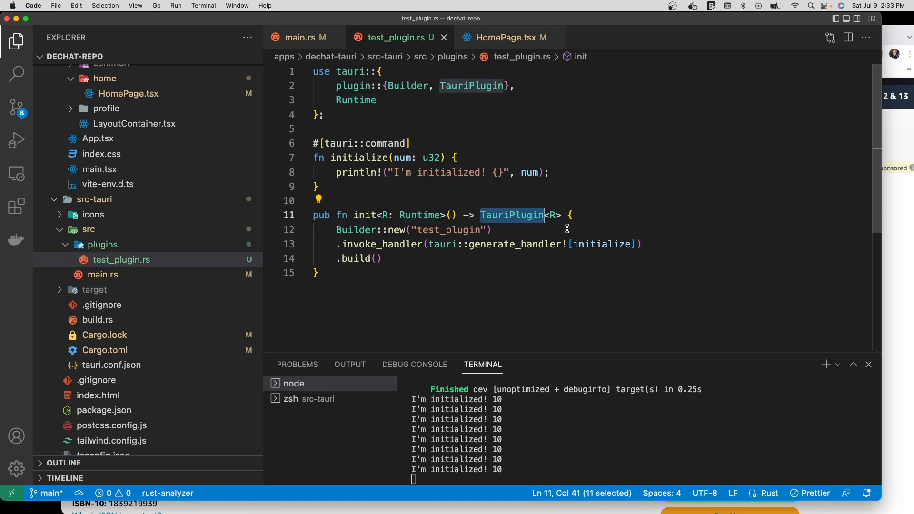
pyautogui.click(378, 258)
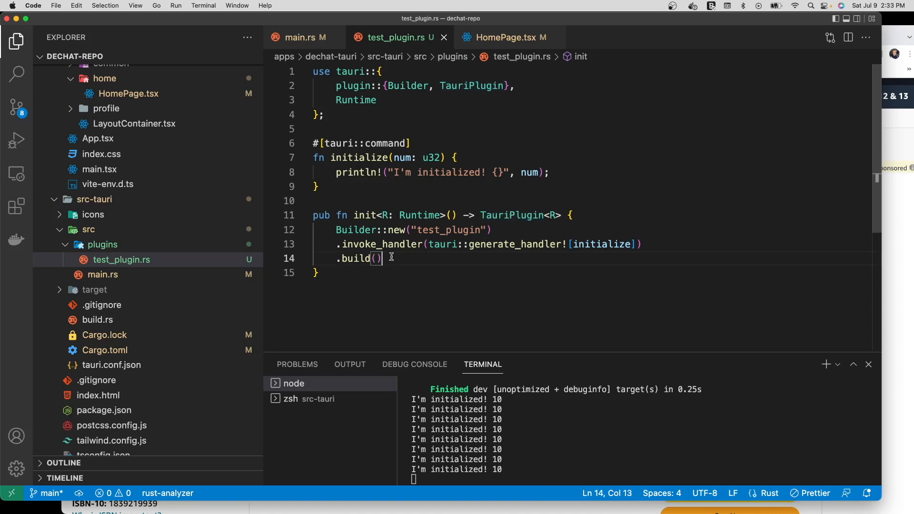
pyautogui.doubleClick(448, 229)
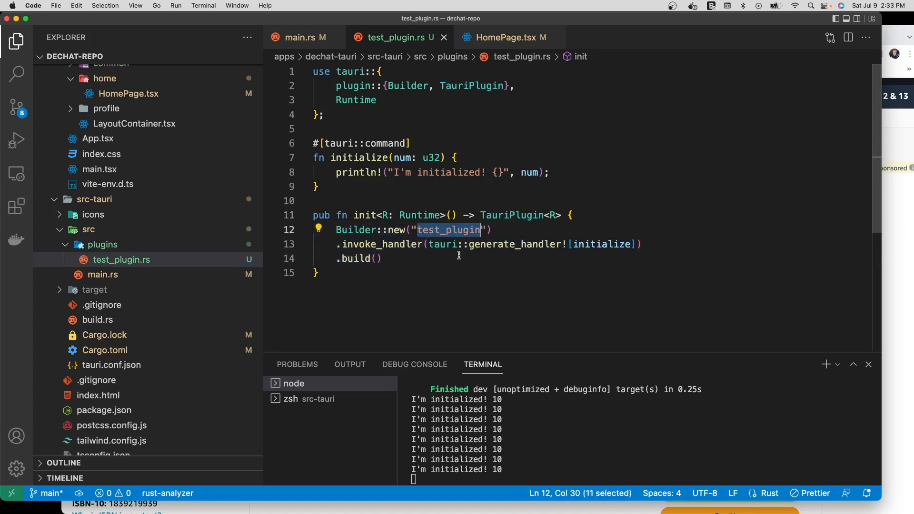
pyautogui.doubleClick(383, 244)
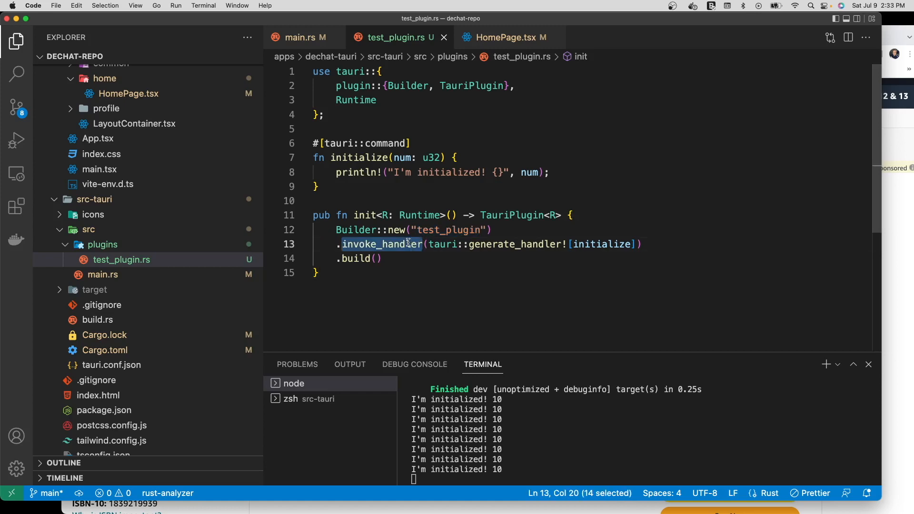
# Compare the HomePage.tsx invoke call with initialize in the plugin's handler list.
pyautogui.click(506, 36)
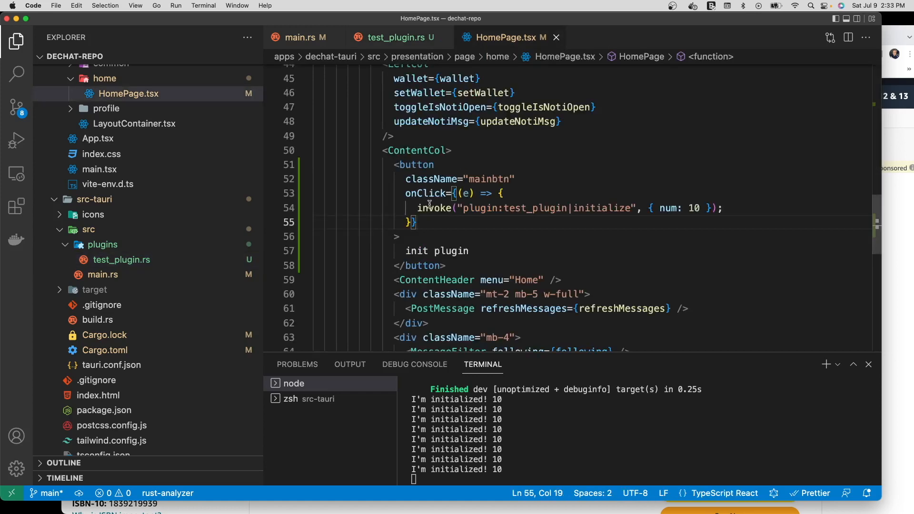
pyautogui.doubleClick(434, 208)
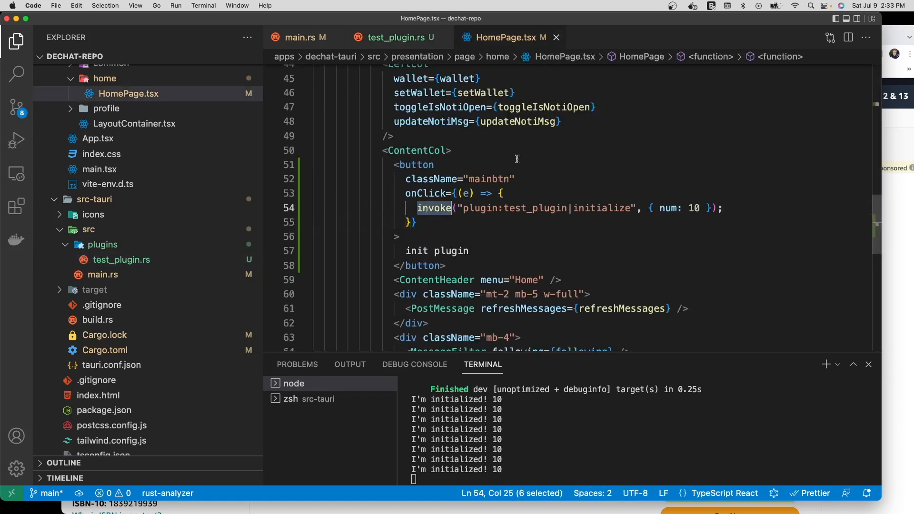
pyautogui.click(397, 37)
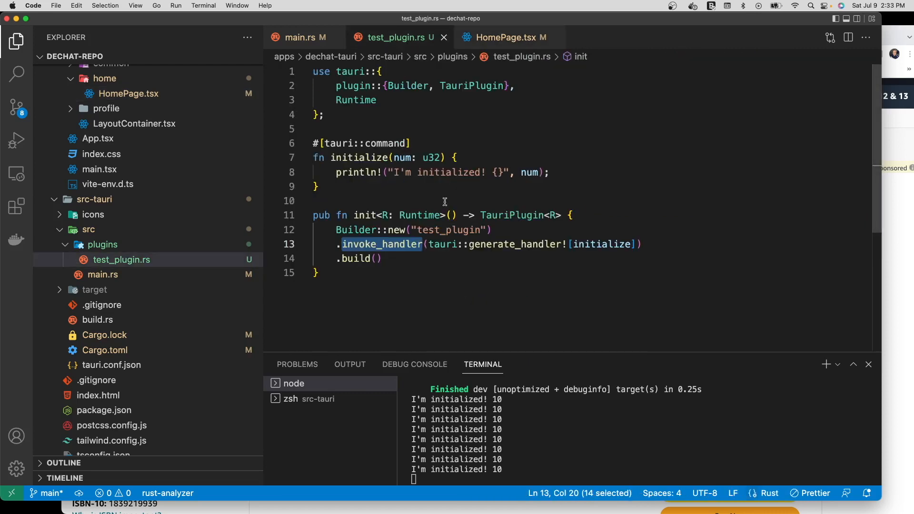
pyautogui.doubleClick(600, 244)
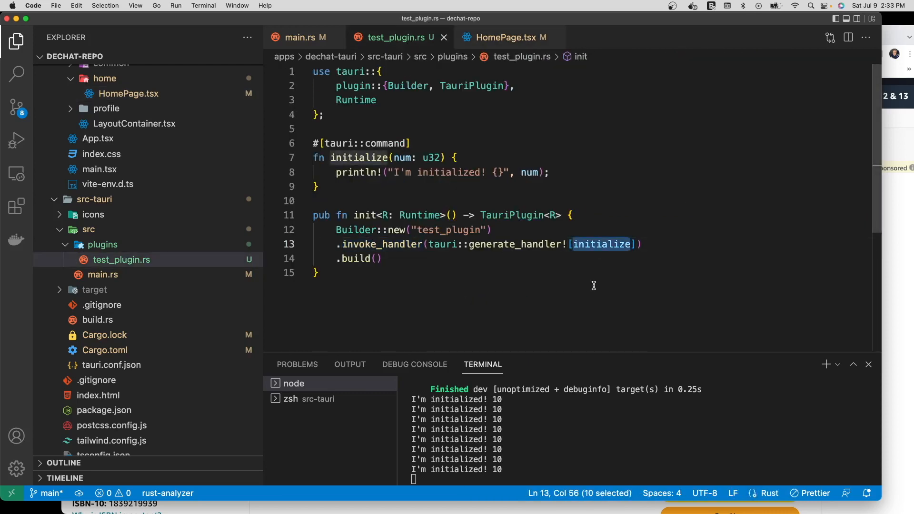
pyautogui.moveTo(532, 254)
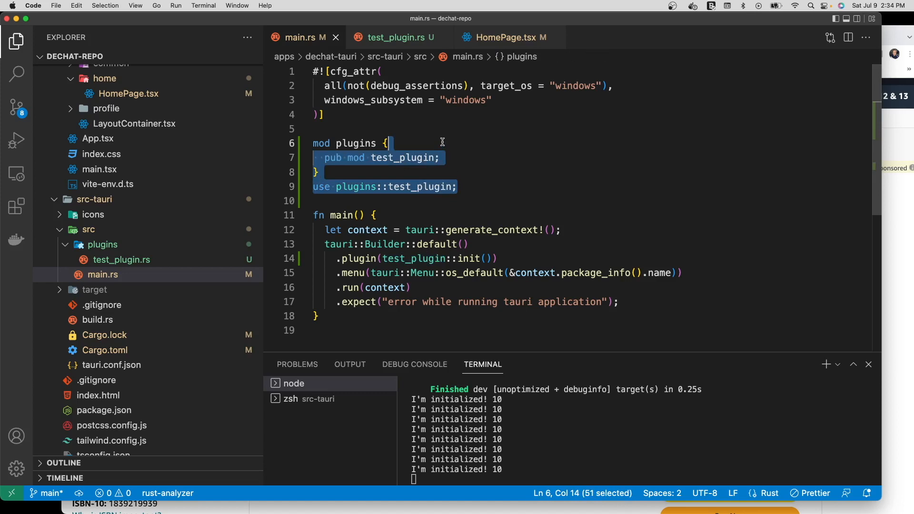
pyautogui.moveTo(398, 37)
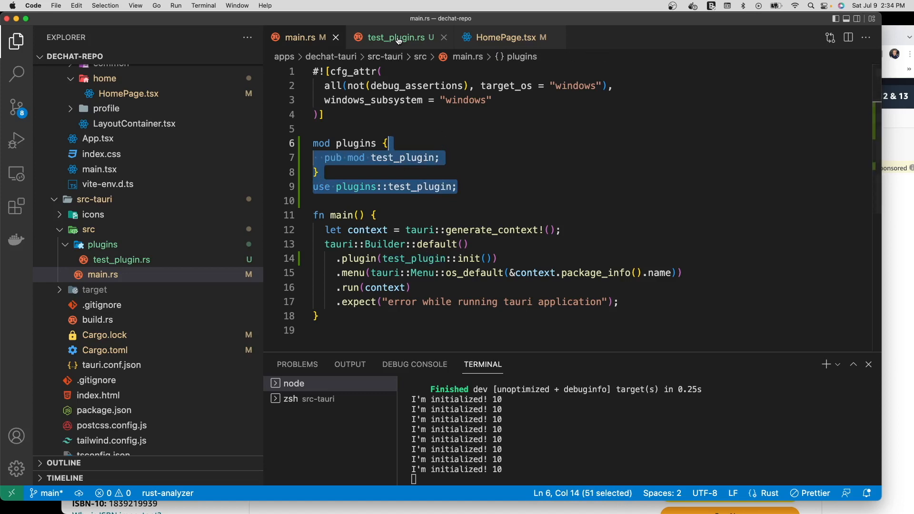
# Clear the highlight on the module declaration and click in the lower panel.
pyautogui.click(396, 38)
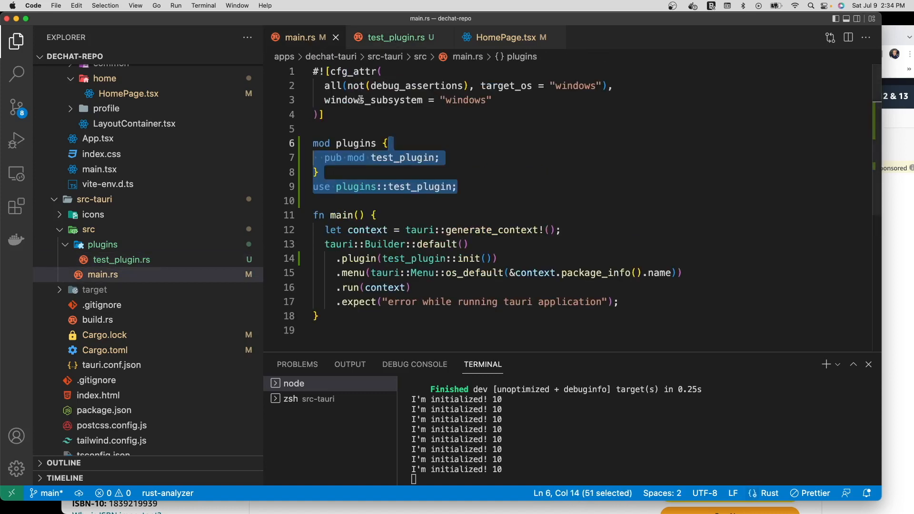
pyautogui.click(445, 171)
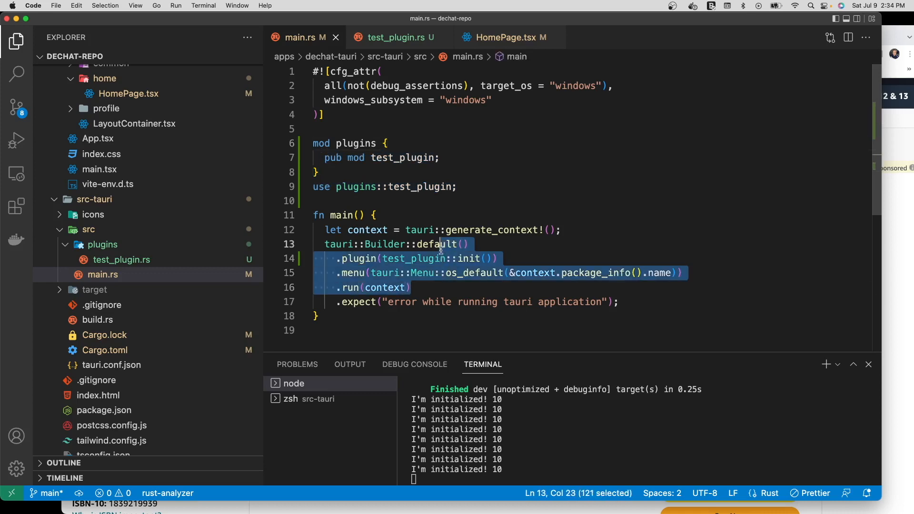
pyautogui.click(551, 442)
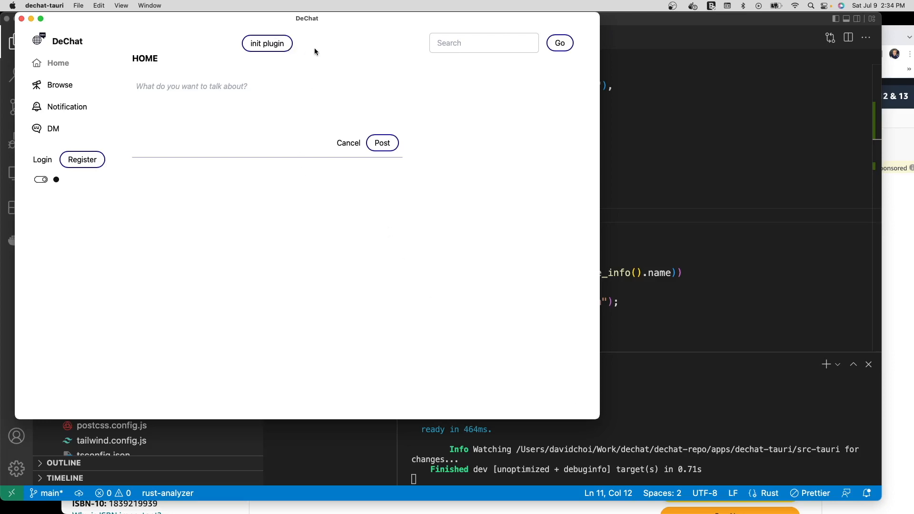
pyautogui.moveTo(307, 37)
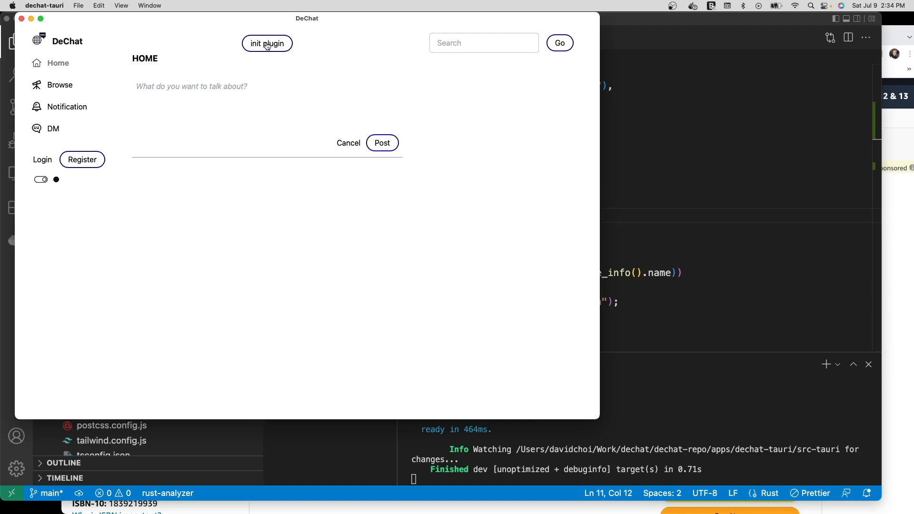
pyautogui.moveTo(621, 91)
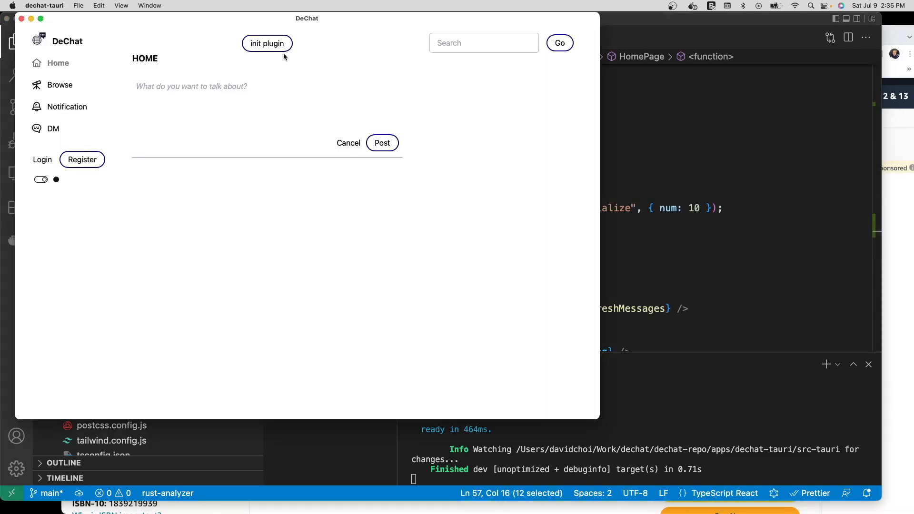
# Press DeChat's 'init plugin' button so the terminal logs "I'm initialized! 10".
pyautogui.click(267, 43)
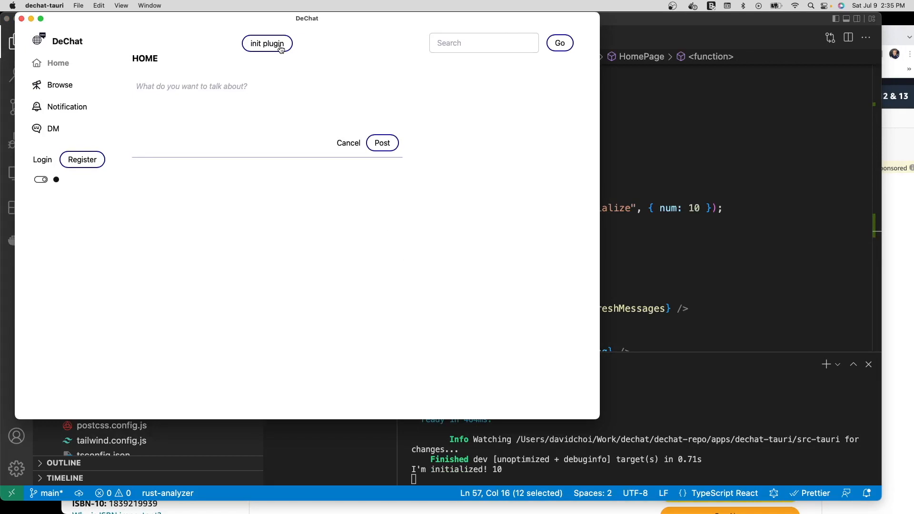
pyautogui.moveTo(670, 161)
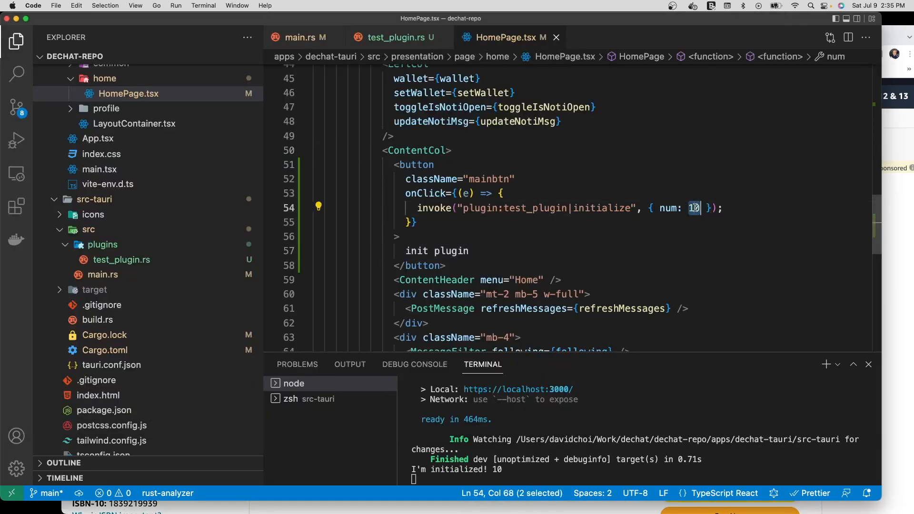
# Type 22 as the invoke call's num argument in HomePage.tsx.
pyautogui.write('22 });')
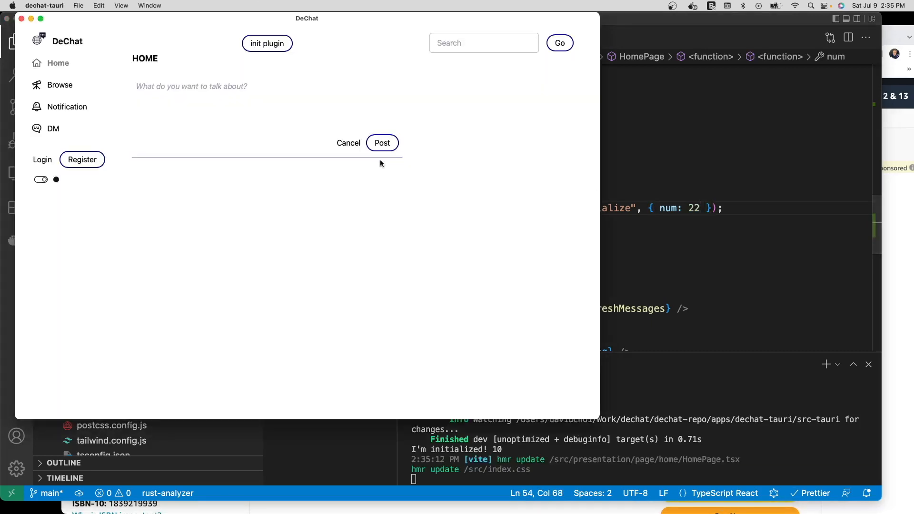
pyautogui.moveTo(267, 44)
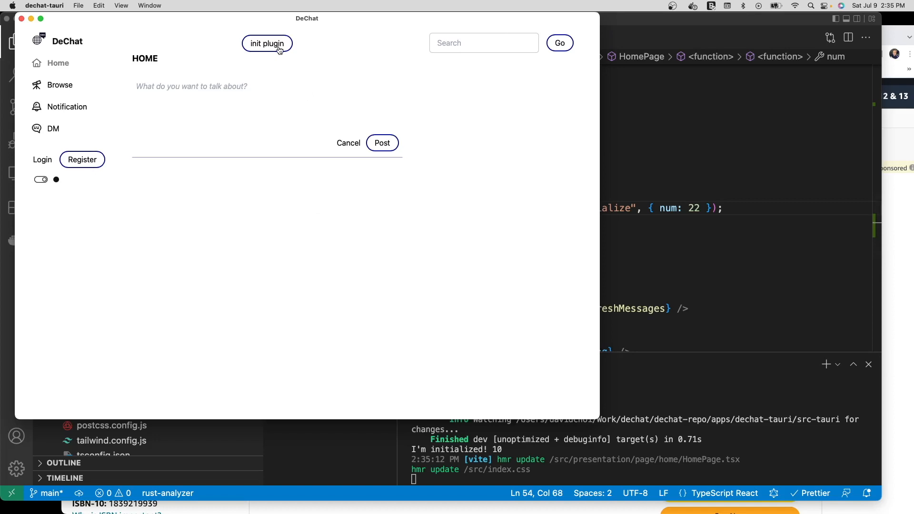
pyautogui.moveTo(343, 63)
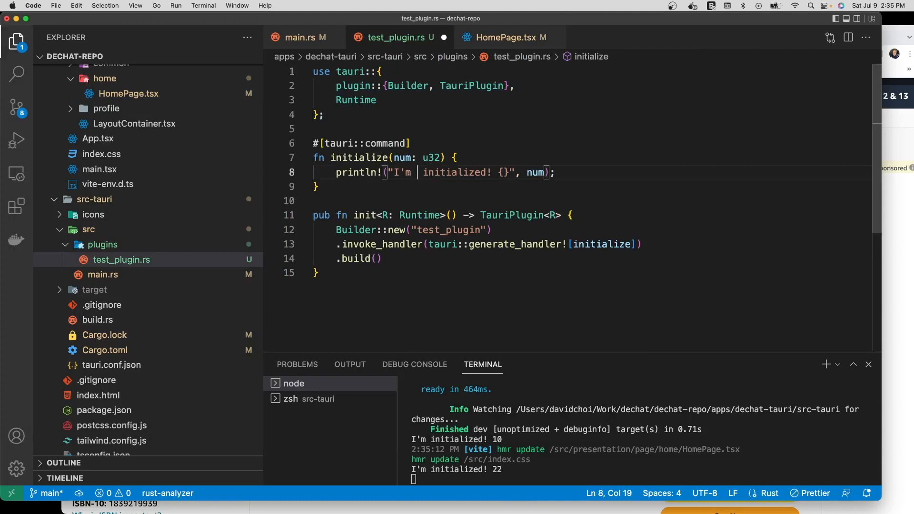
# Insert 516545 after "I'm" in the println! message of test_plugin.rs.
pyautogui.write('516545')
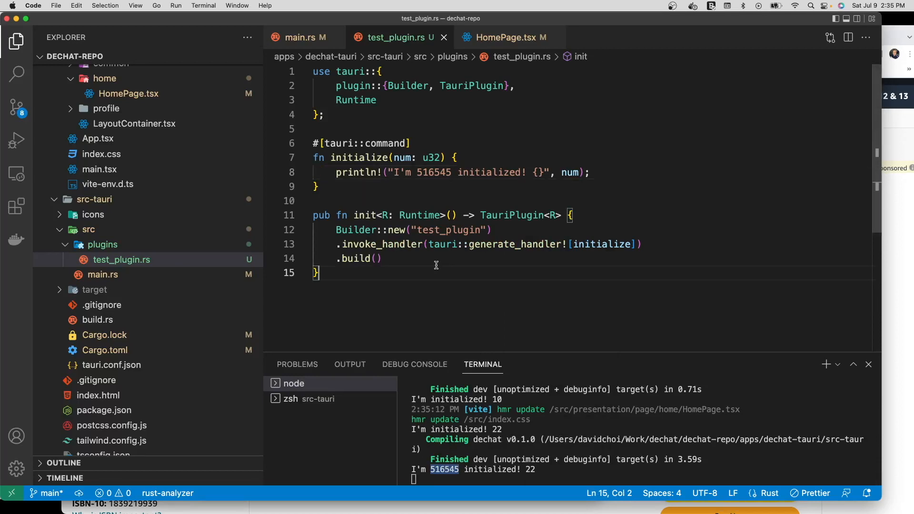
pyautogui.moveTo(429, 273)
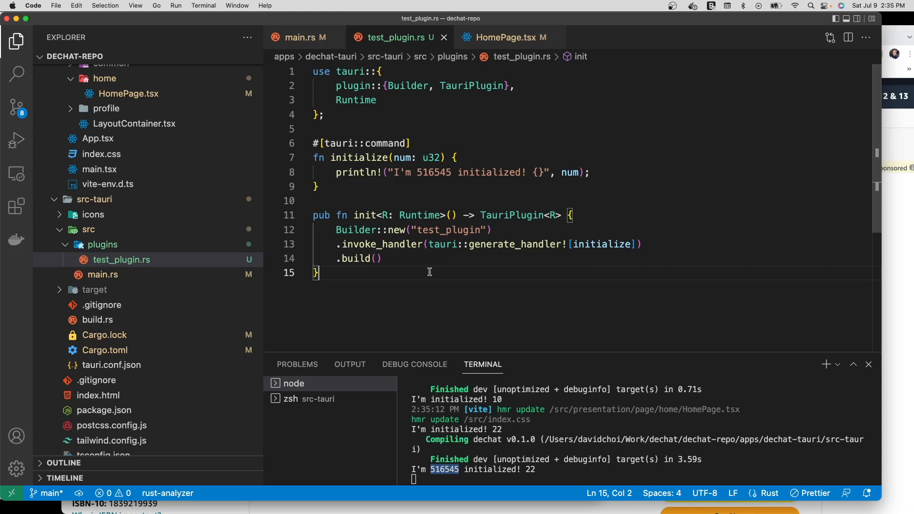